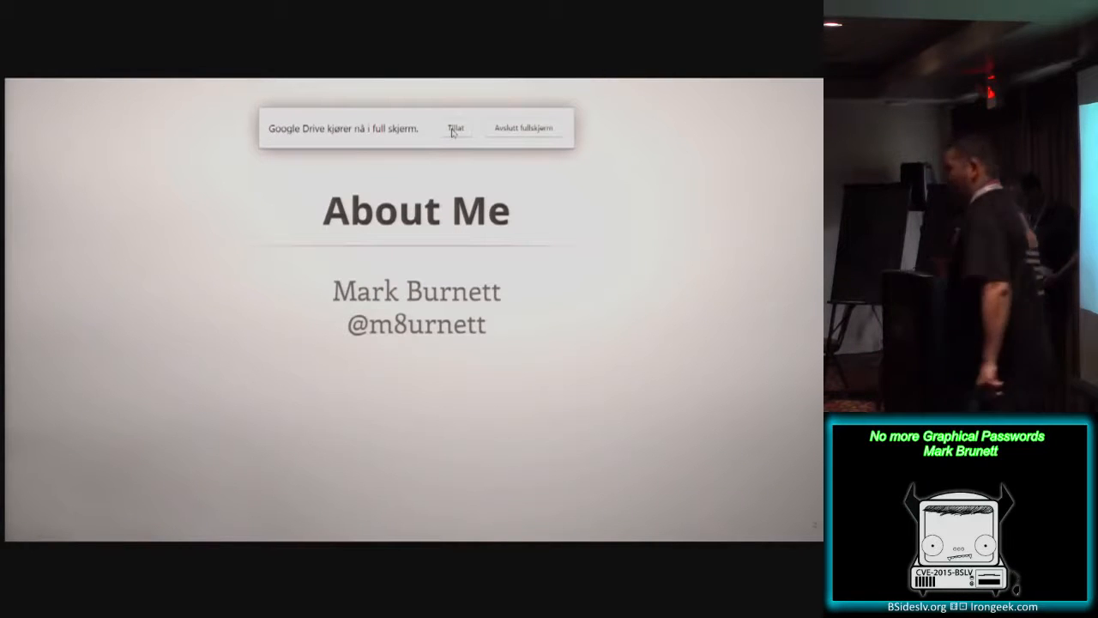
- Leave fullscreen, then restart the 'No More Graphical Passwords' presentation from the About Me slide
click(525, 127)
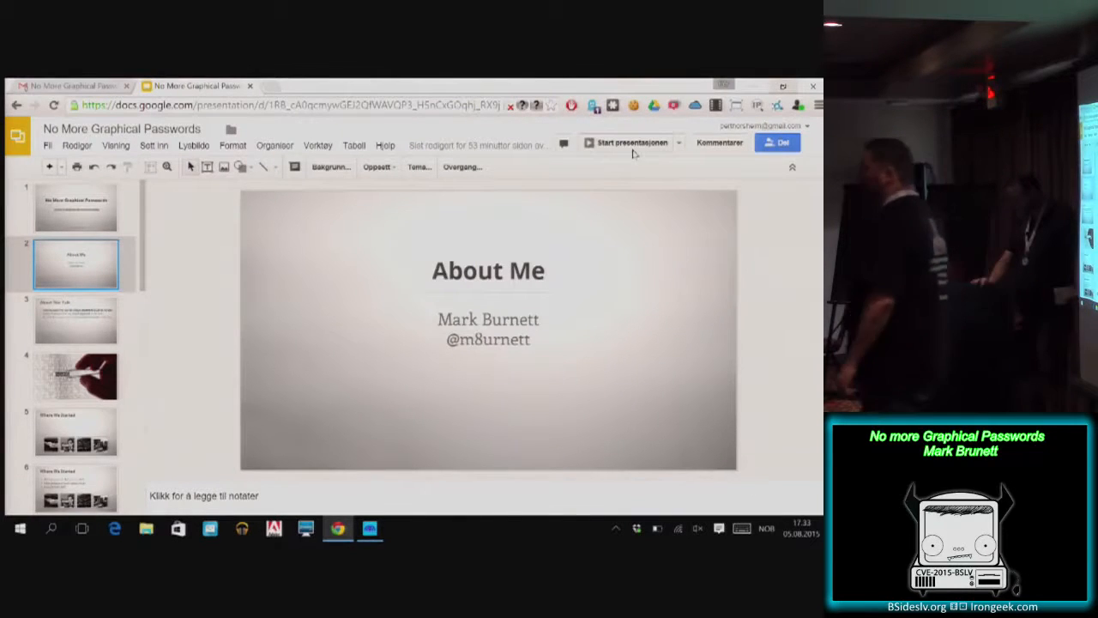
click(632, 143)
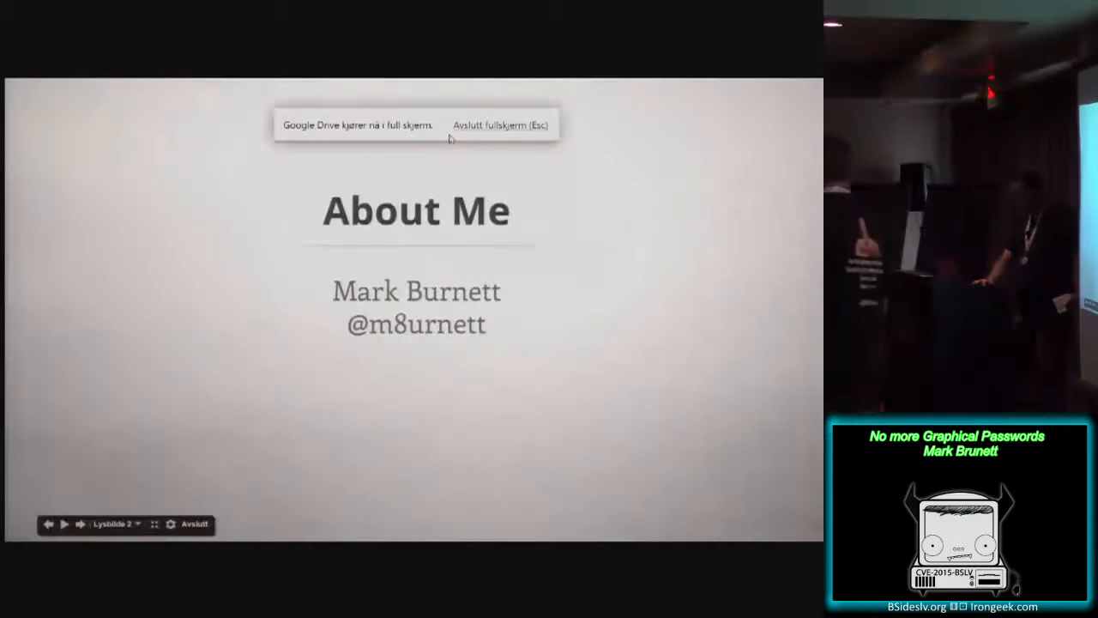